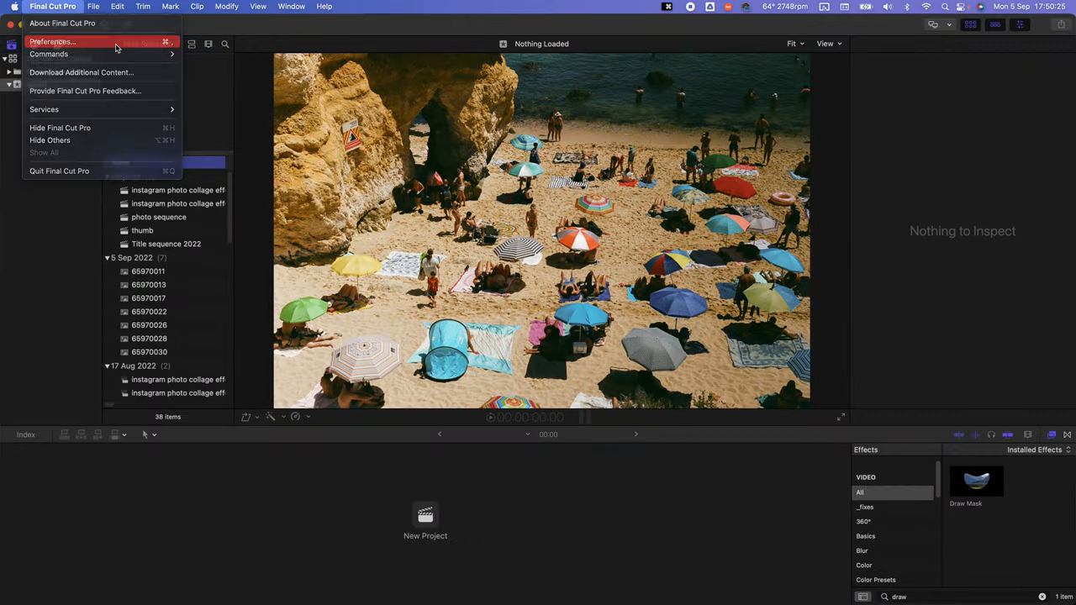
Confirm the Editing preferences show a 0.50-second still-image duration, then close Preferences.
left_click(53, 40)
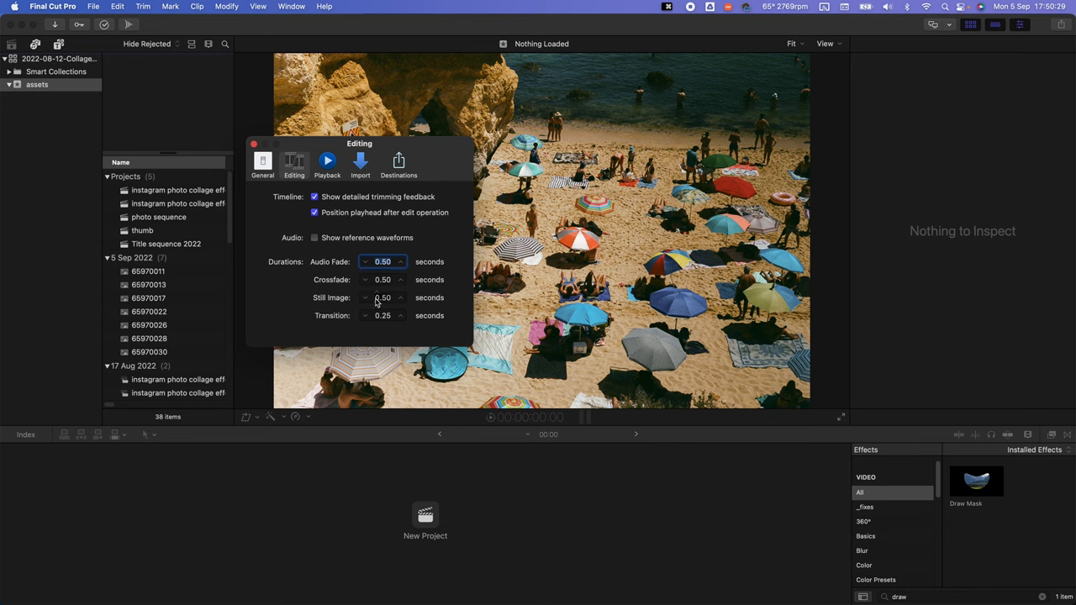
left_click(254, 145)
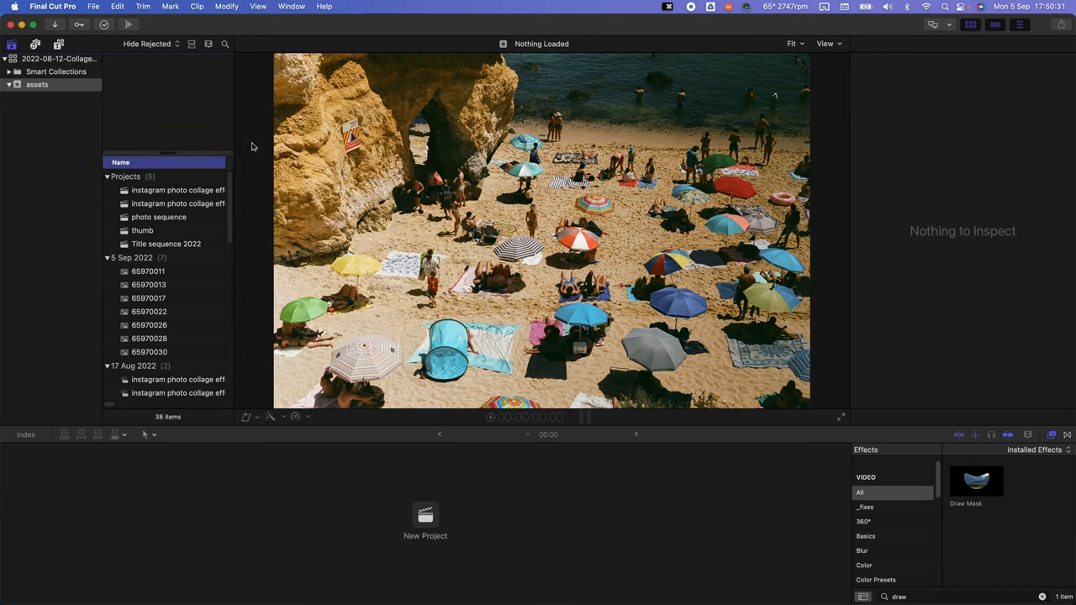
Create a new 1080p HD 25p project named '_portugal photo sequence' in the assets event.
left_click(94, 7)
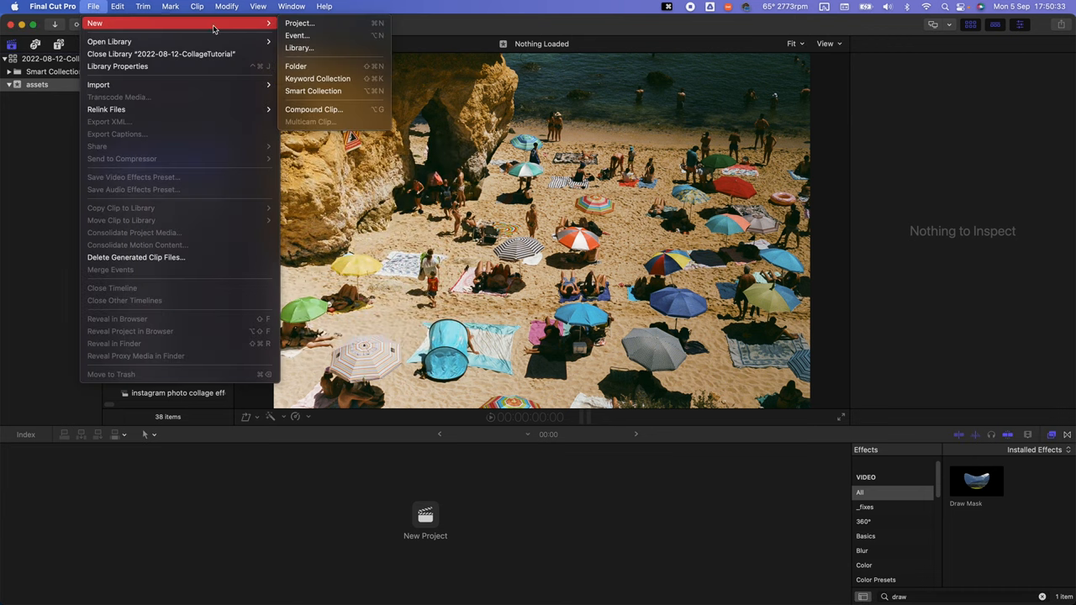
left_click(299, 24)
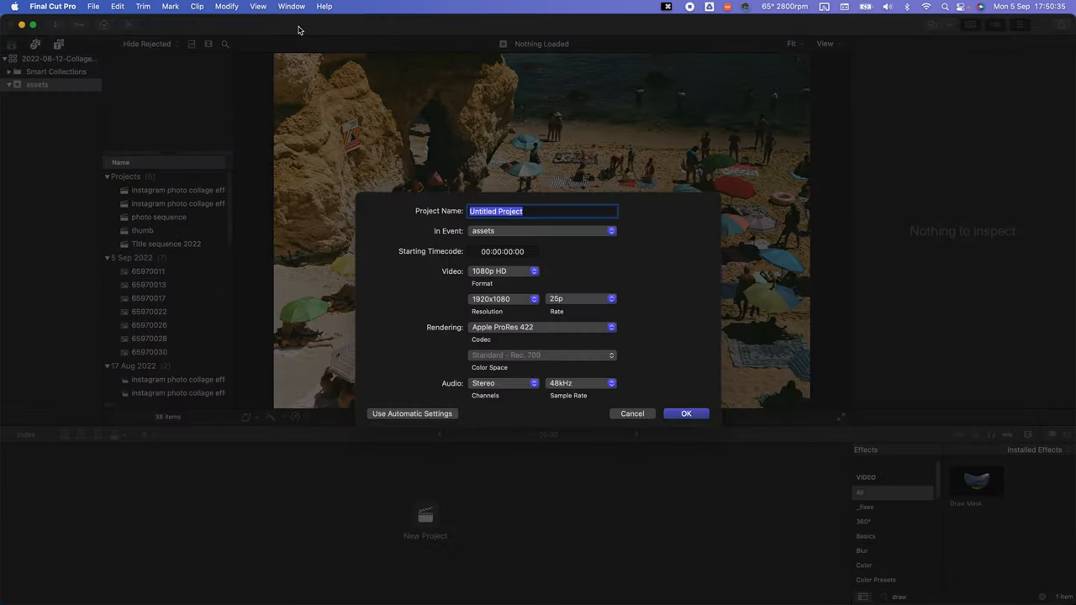
type("_portugal photo sequence")
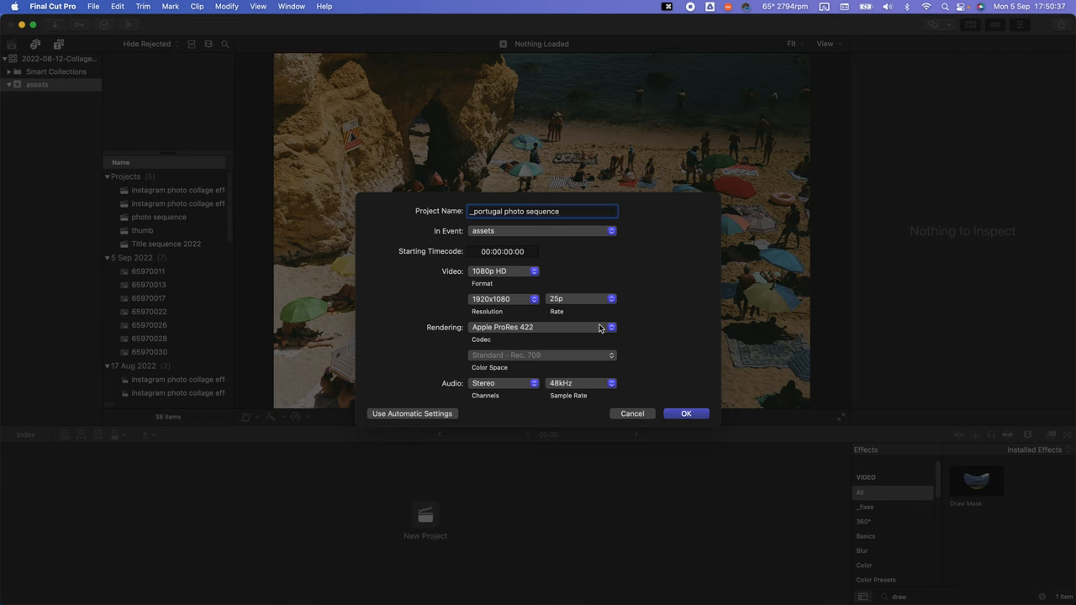
mouse_move(457, 295)
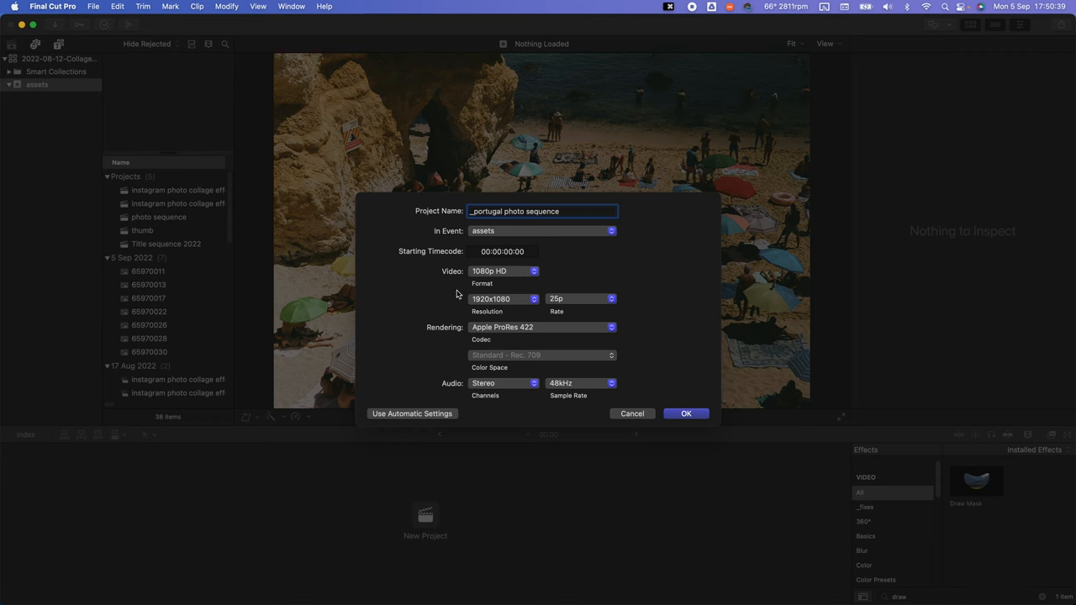
left_click(686, 413)
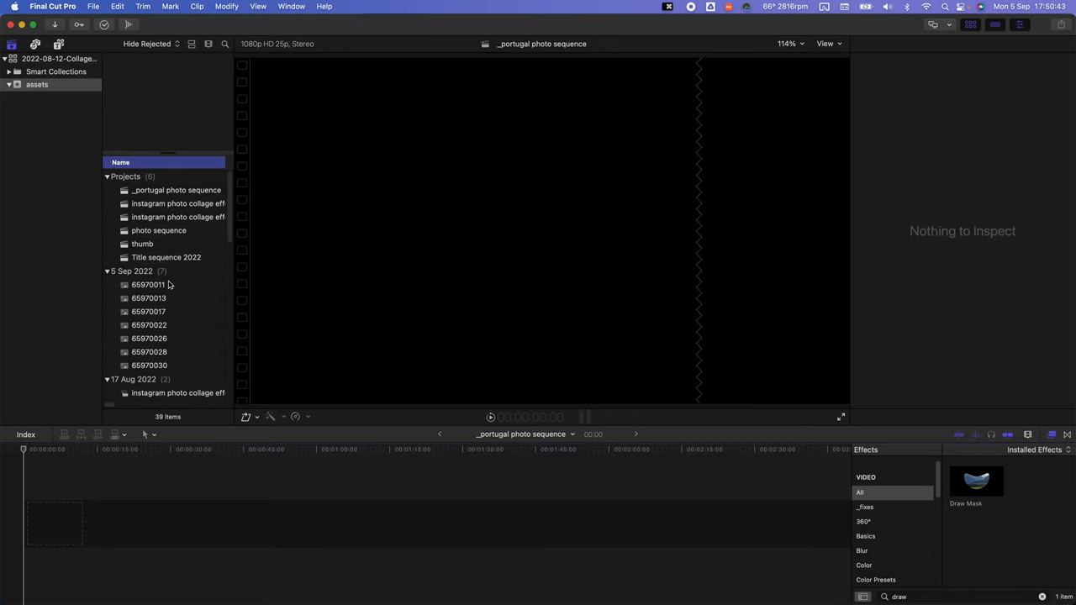
Add the coastline, crowded beach and other Portugal photos to the timeline in two stacked rows.
key("cmd+2")
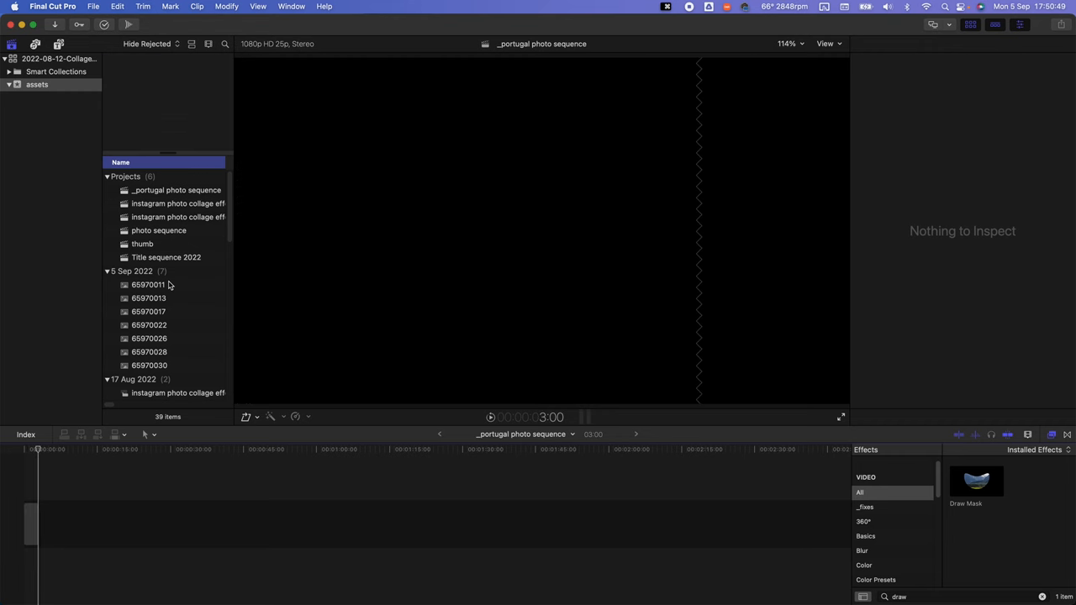
left_click(148, 284)
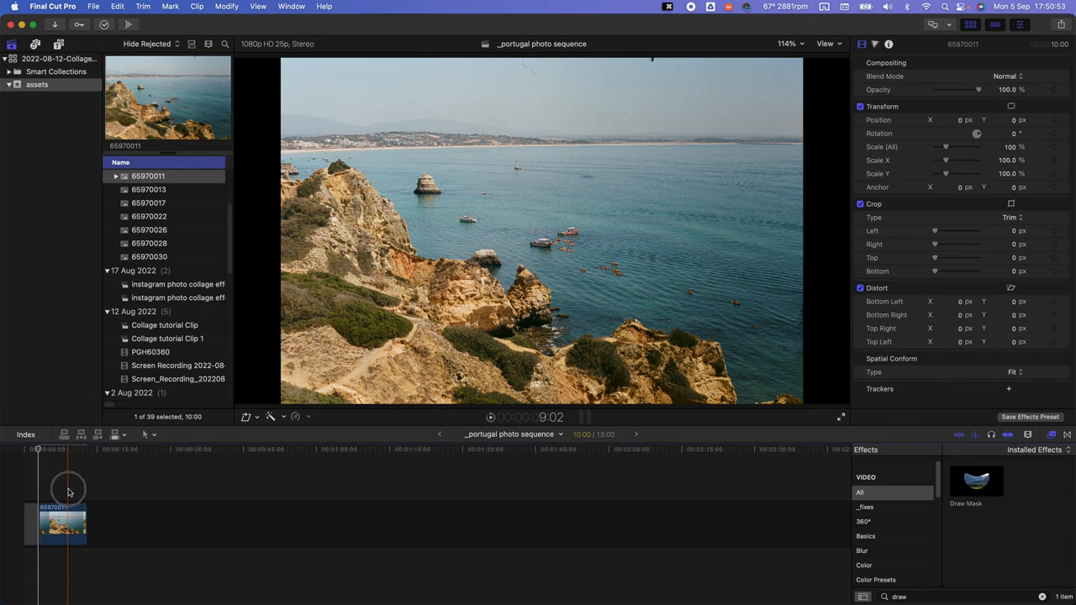
left_click(148, 188)
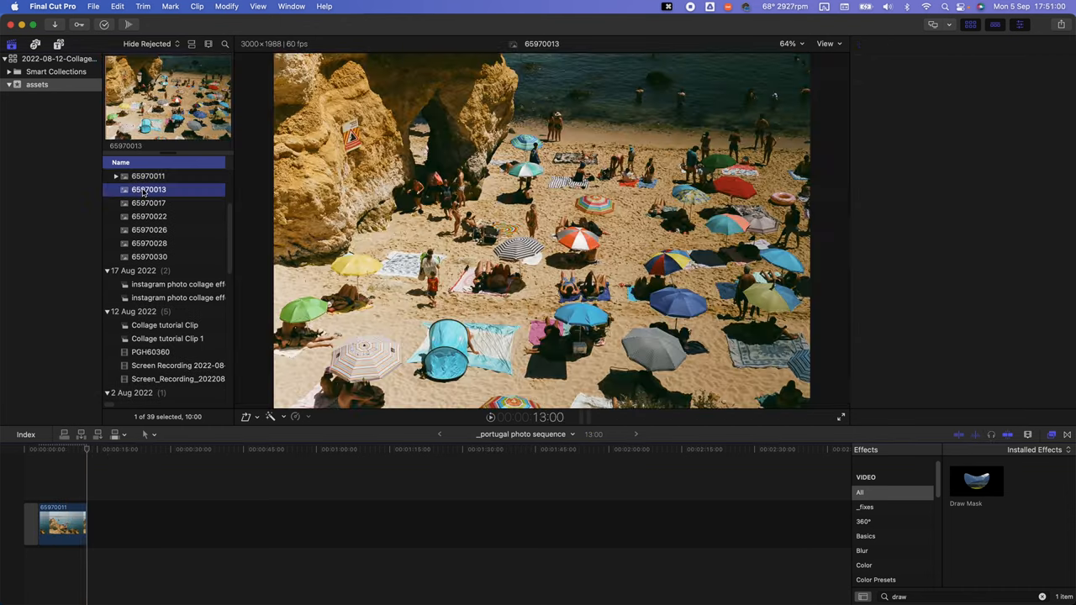
left_click(148, 225)
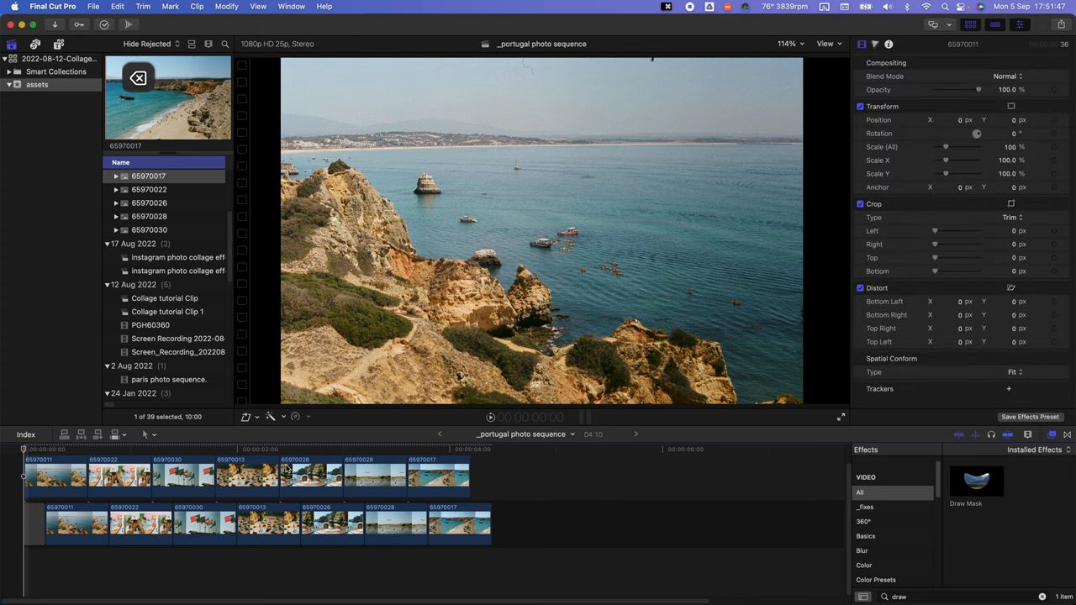
Scale all selected photo clips in both rows up to 118% in the Transform inspector.
left_click(309, 474)
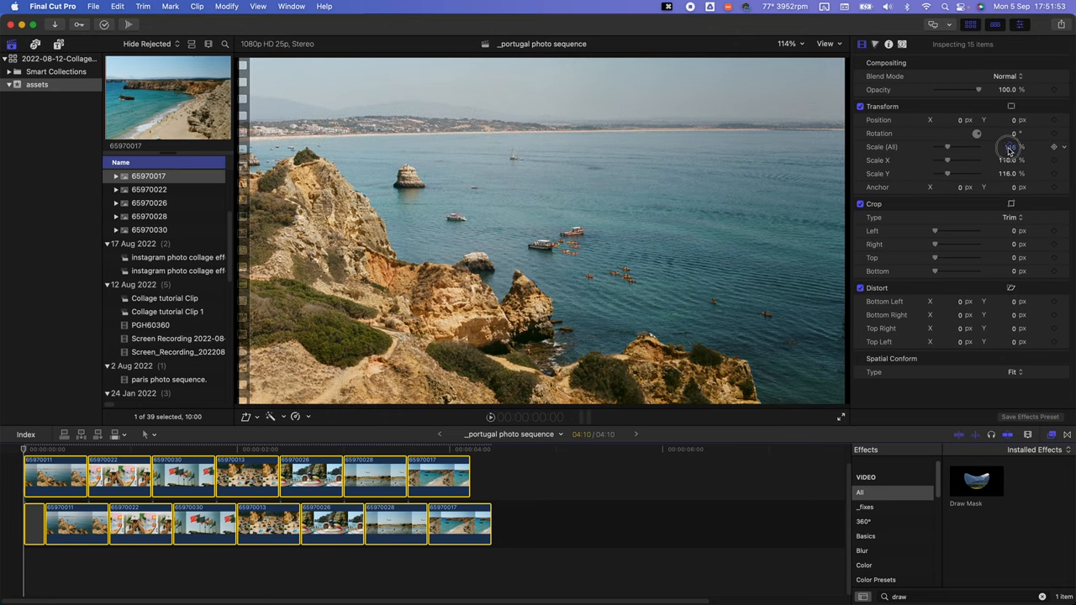
left_click_drag(1008, 148, 1012, 145)
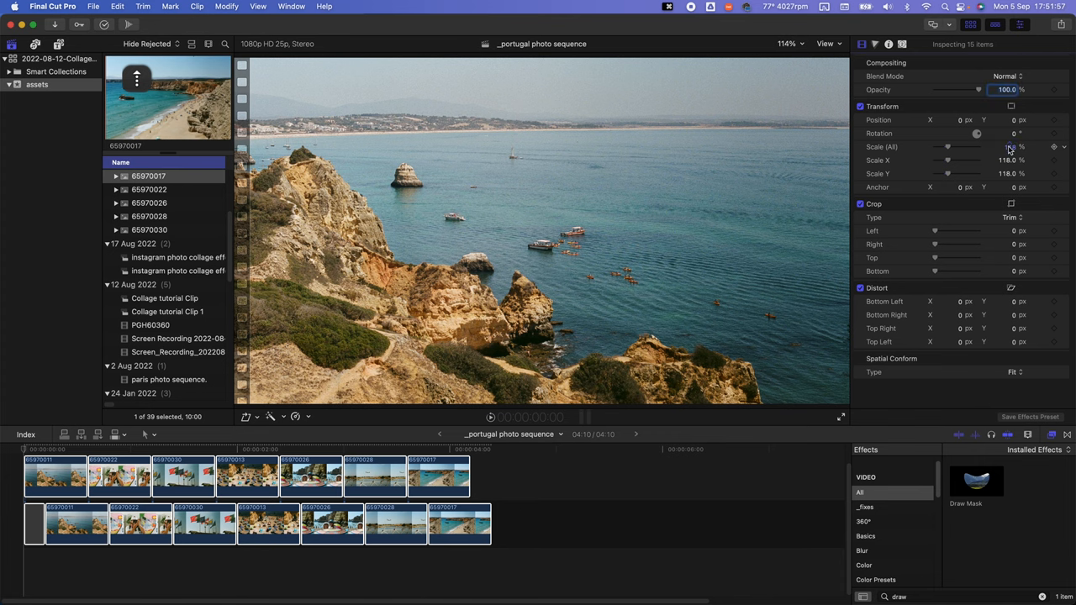
left_click(84, 449)
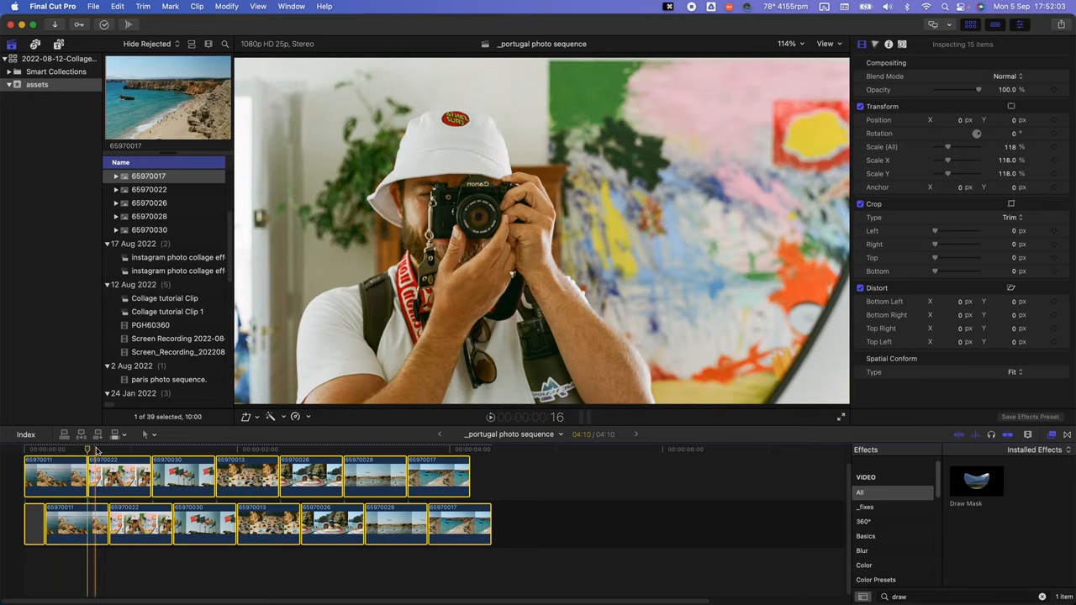
Trace a Draw Mask around the photographer, placing curved points along the hat and shoulder.
left_click(118, 474)
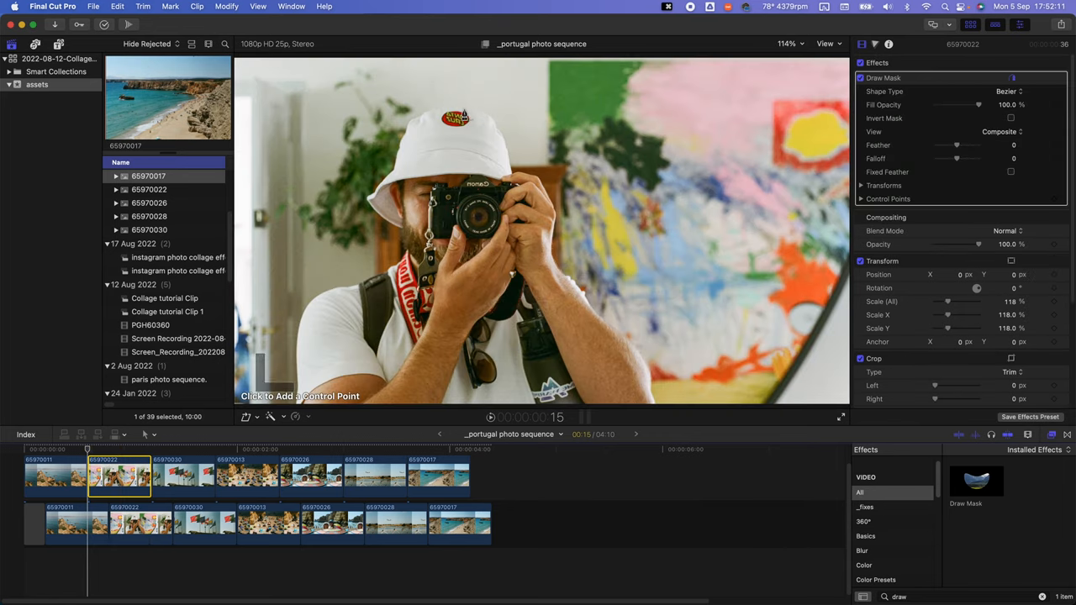
left_click(412, 127)
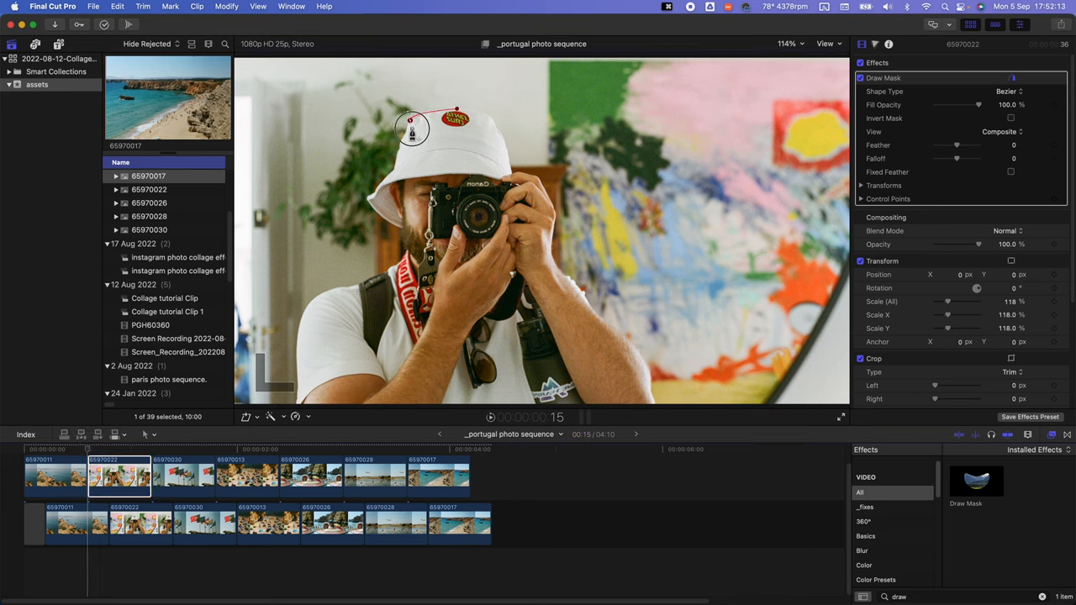
left_click_drag(411, 126, 403, 171)
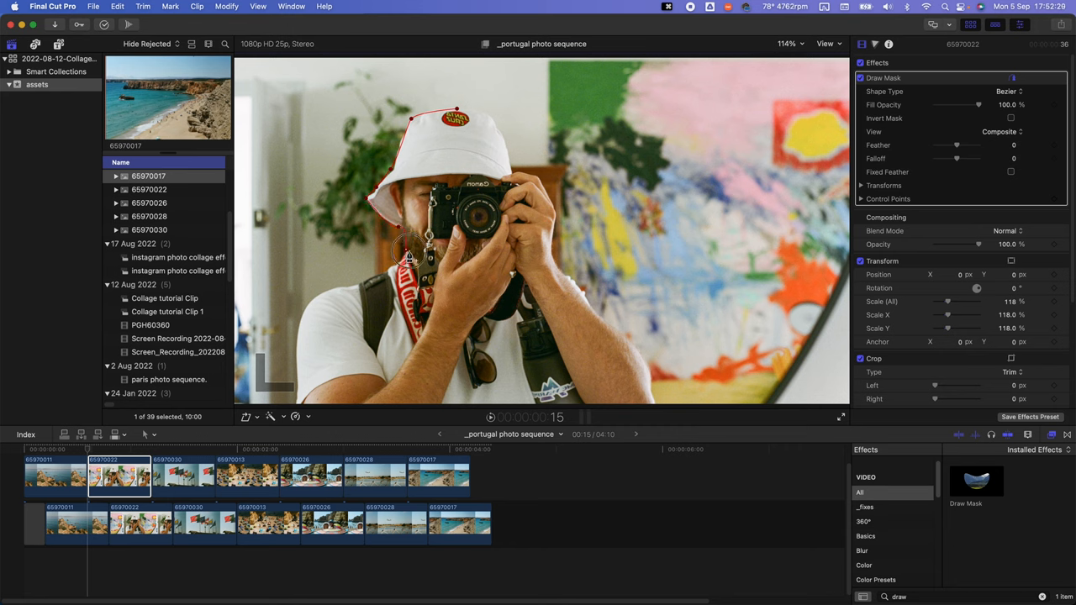
key("cmd+z")
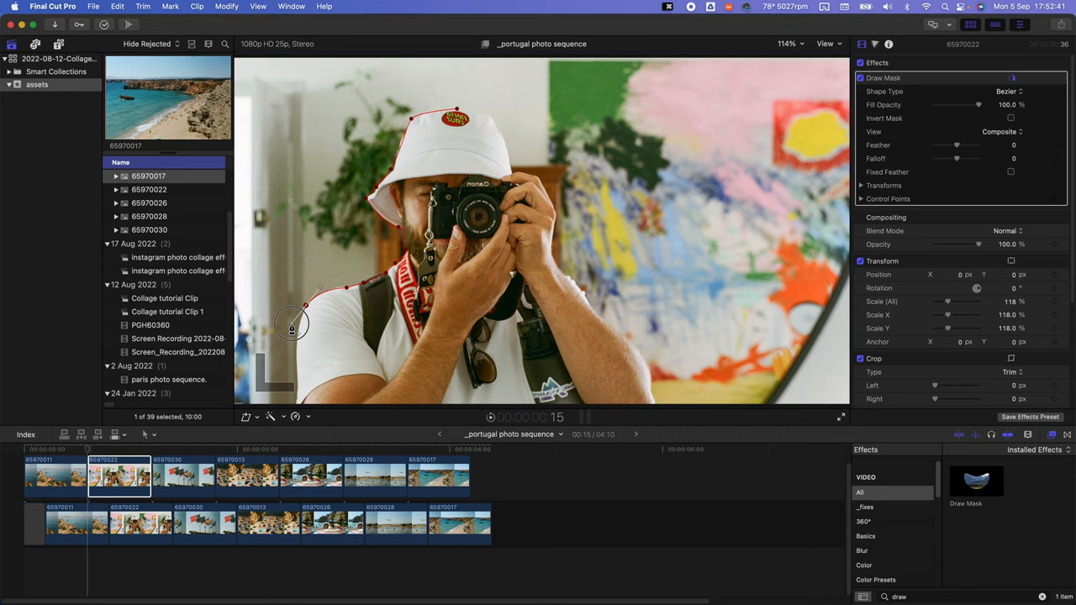
left_click_drag(292, 327, 300, 378)
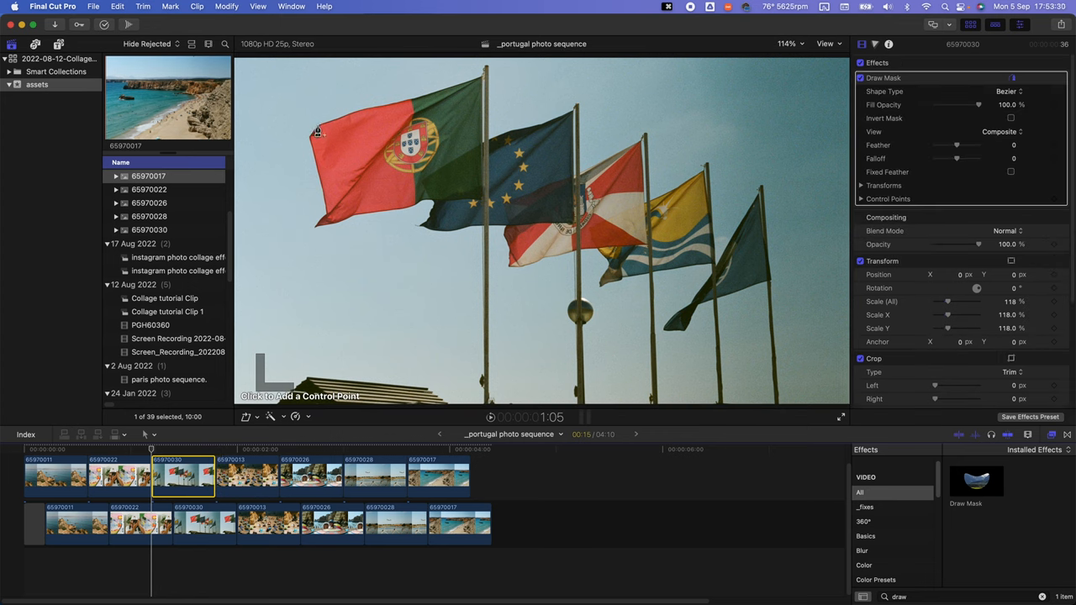
Mask the flags, crowded beach and umbrella photos in turn, zooming the viewer to 200%.
left_click(689, 311)
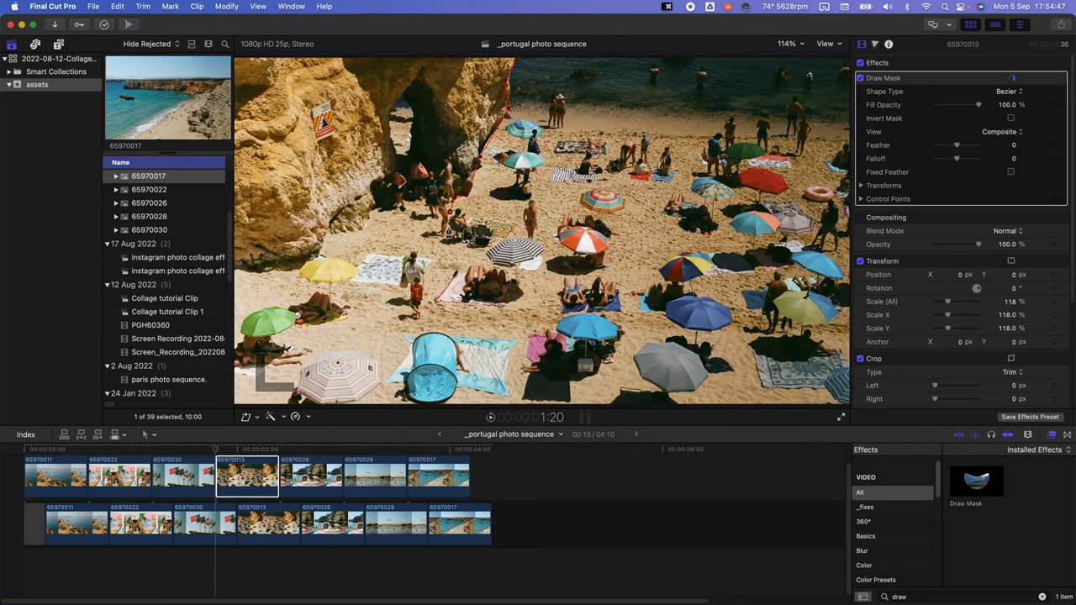
left_click(311, 474)
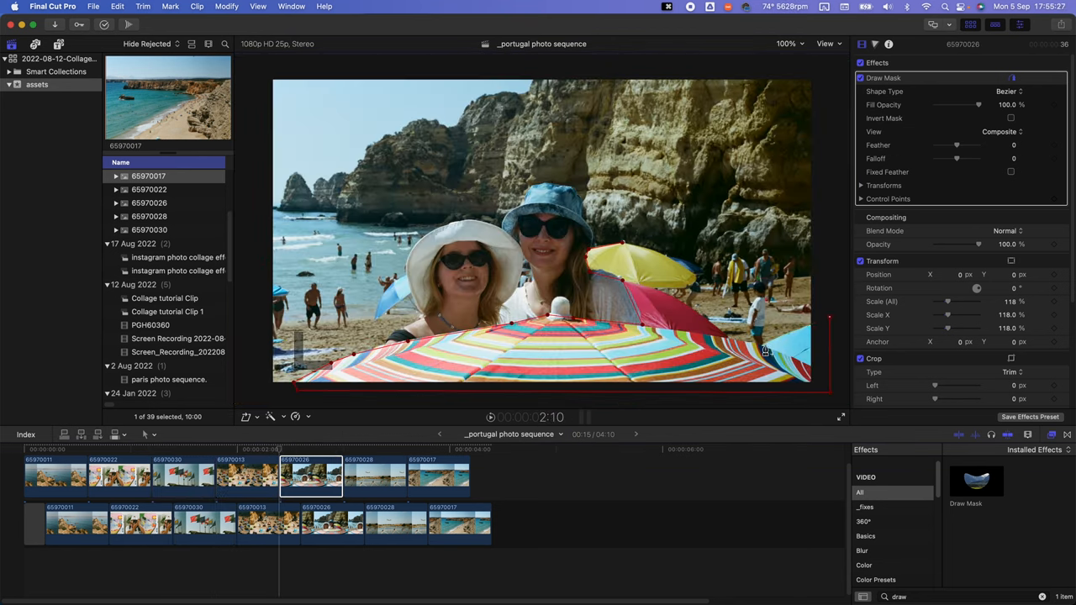
left_click(375, 474)
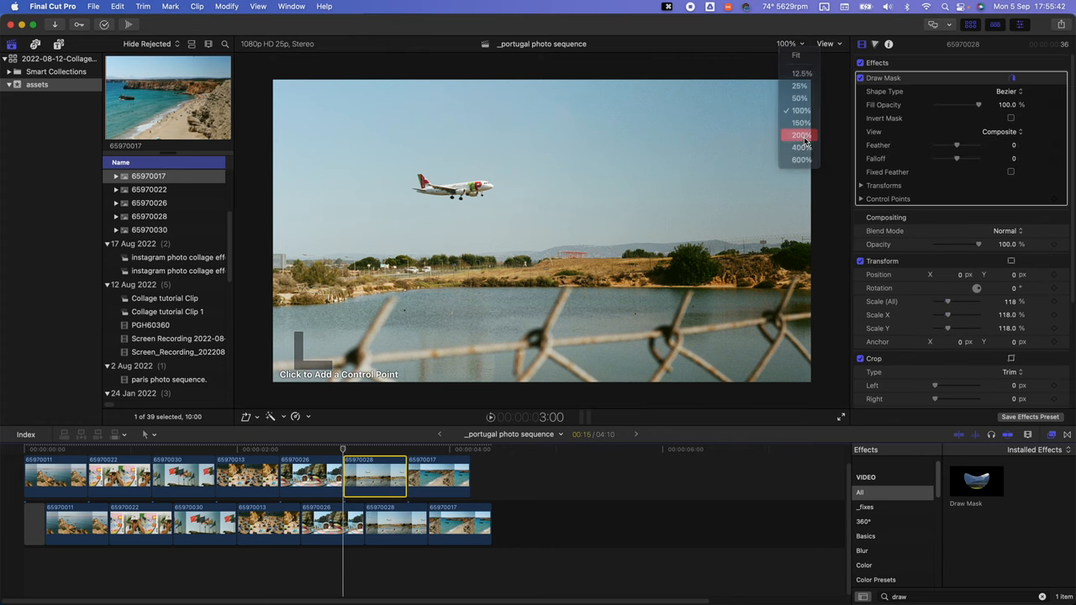
left_click(800, 135)
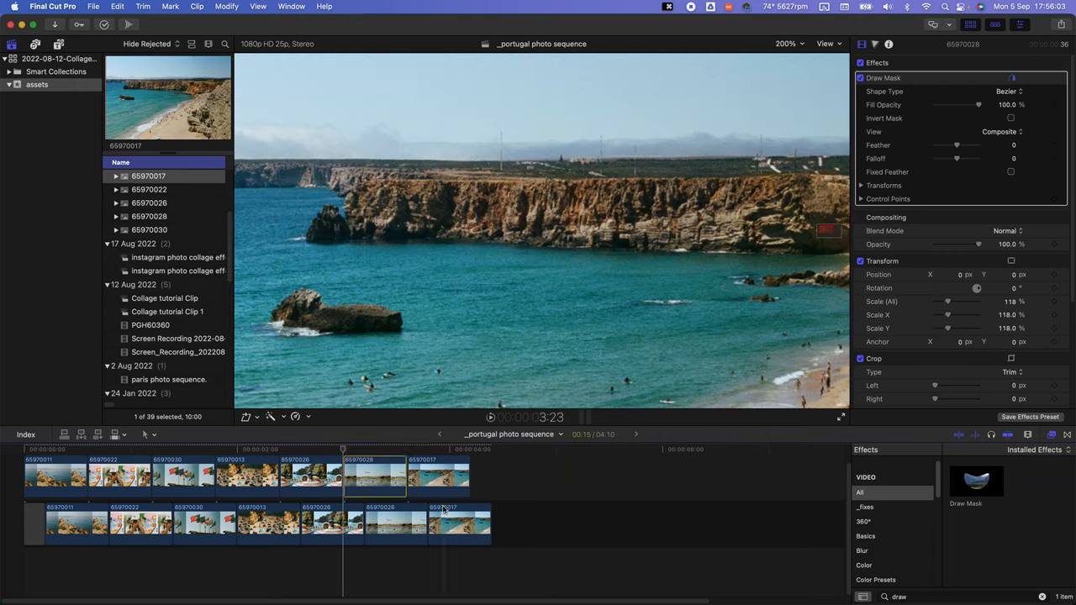
left_click(437, 476)
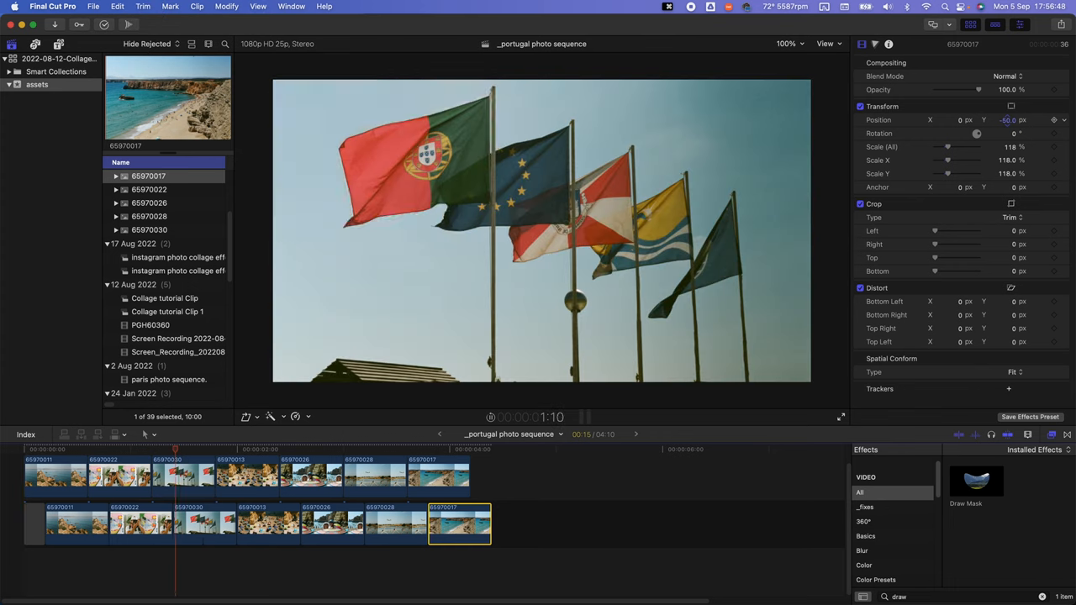
Refine the umbrella photo's Draw Mask so the striped umbrella sits over the crowded beach photo.
left_click(397, 447)
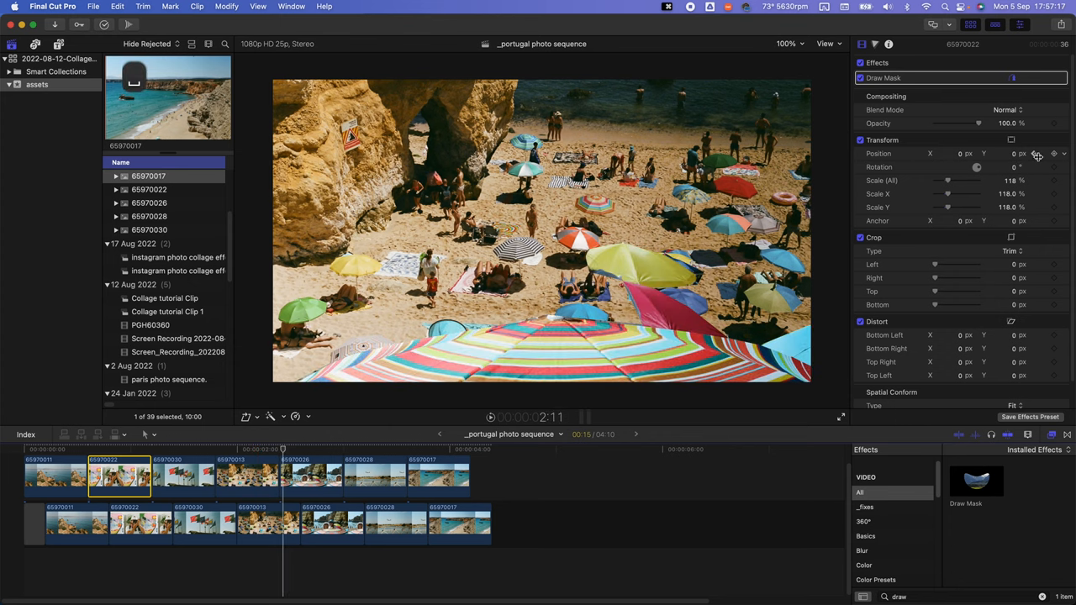
Keyframe the masked cliff photo's position and slide it toward the top-left corner.
left_click(181, 474)
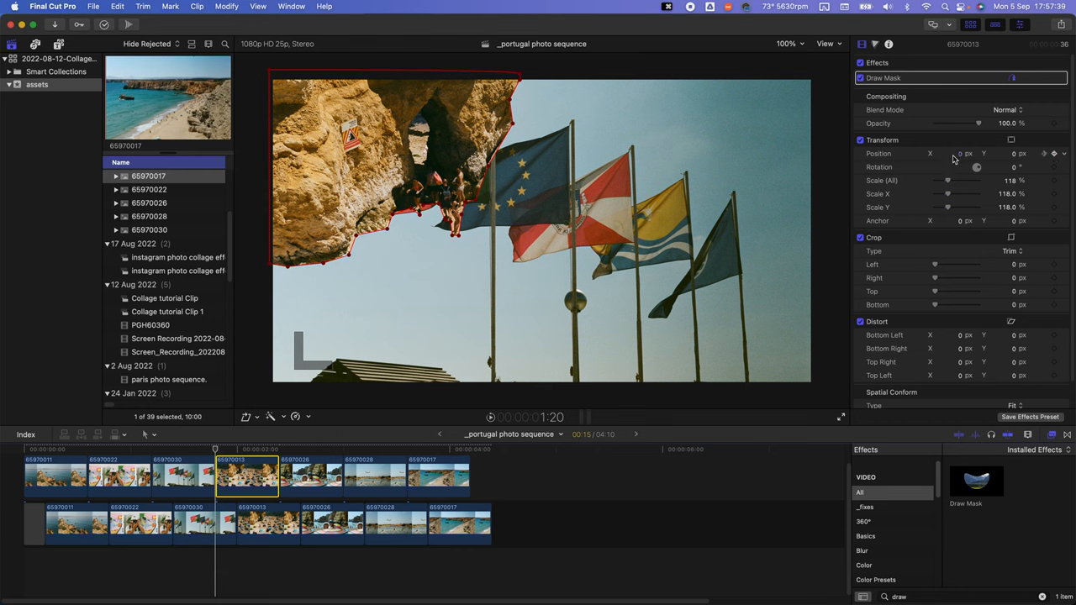
left_click_drag(958, 153, 949, 153)
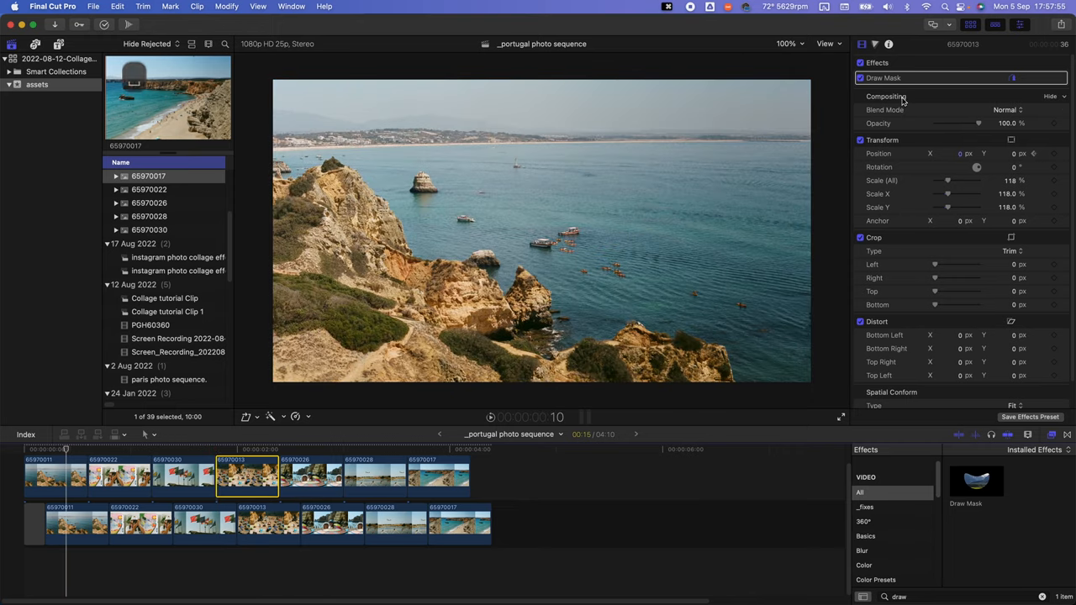
Set Position keyframes with a -50 Y offset so the airplane moves across the beach photo.
left_click(421, 451)
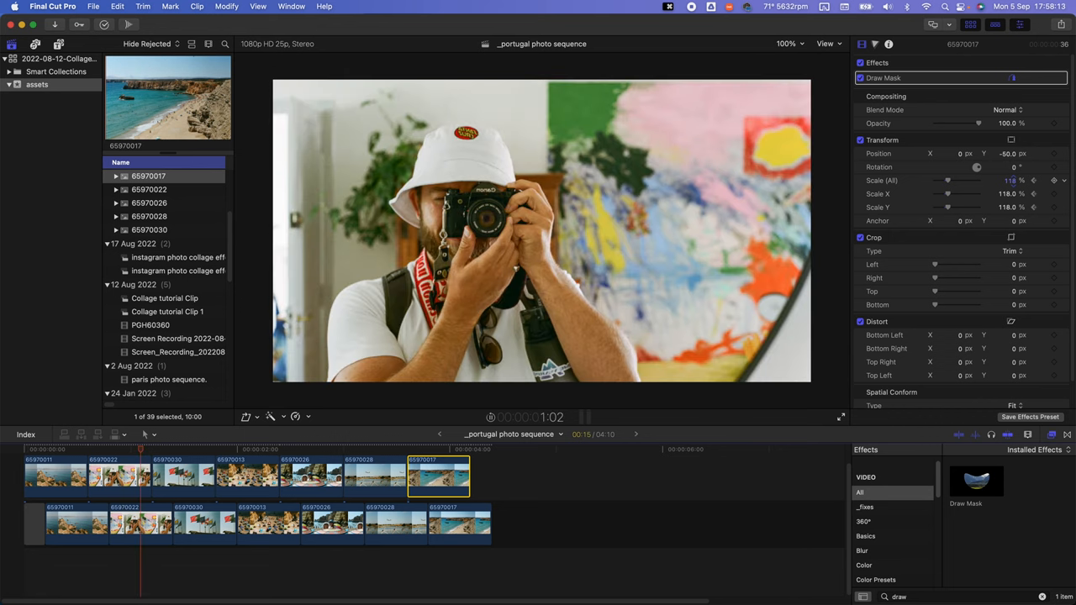
left_click(347, 449)
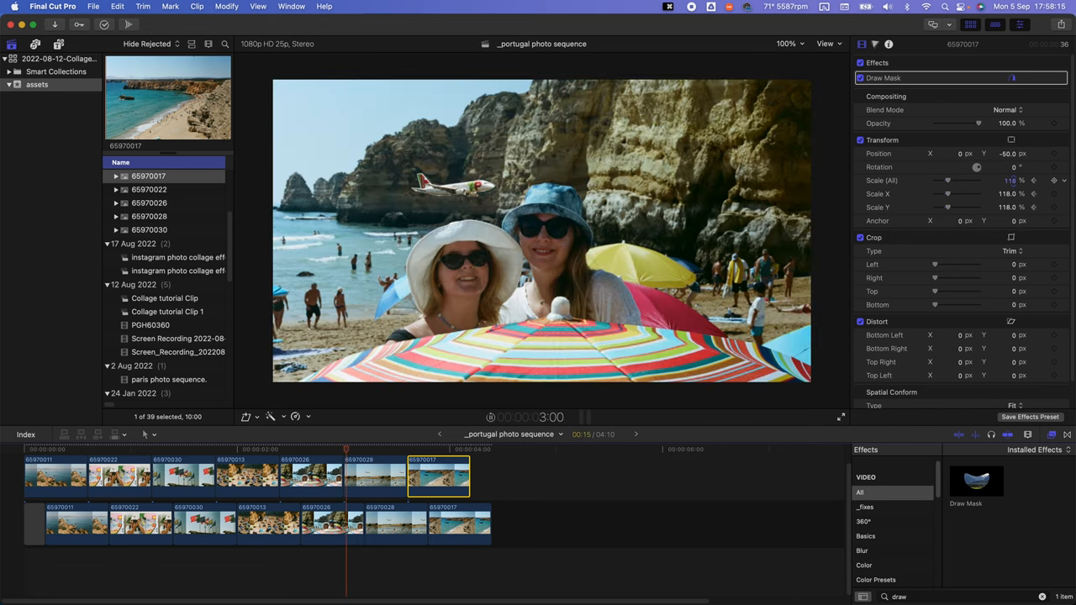